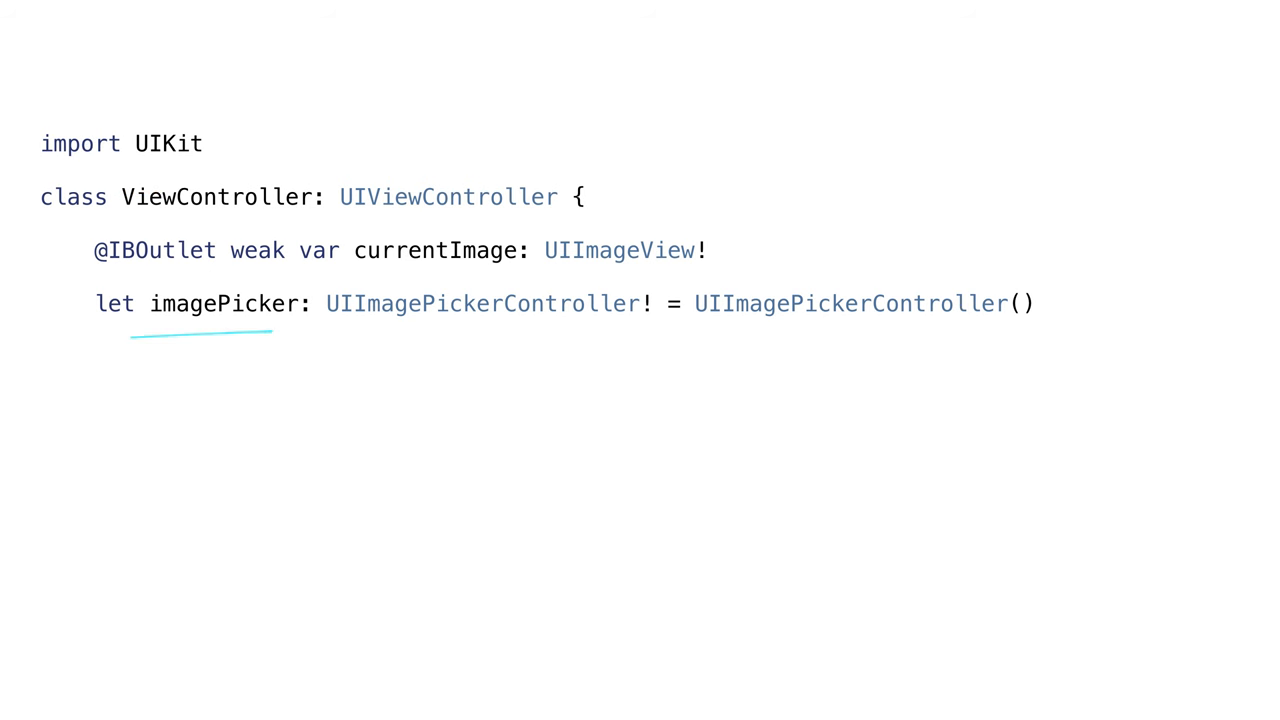
- Underline the imagePicker property declaration before the takePicture action slide
{"action": "left_click_drag", "start_coordinate": [120, 340], "coordinate": [984, 344]}
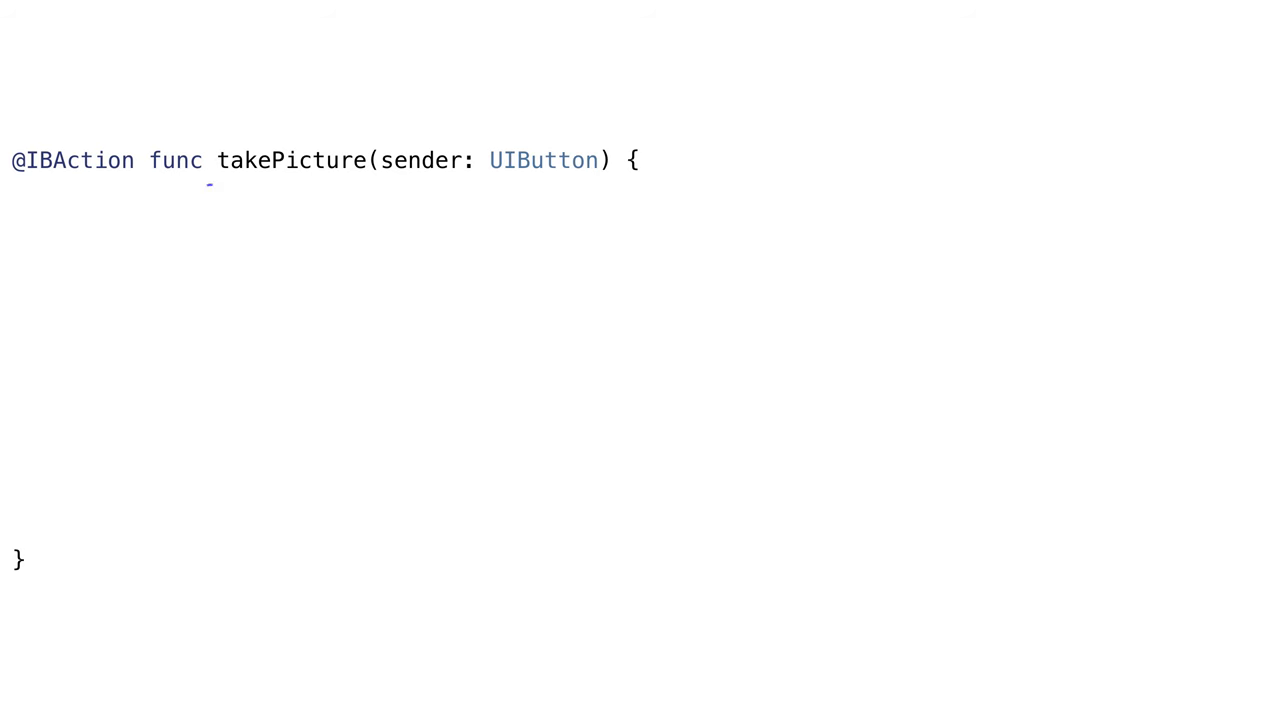
- Mark the takePicture signature and jump to the UIImagePickerController class definition
{"action": "left_click_drag", "start_coordinate": [170, 204], "coordinate": [560, 190]}
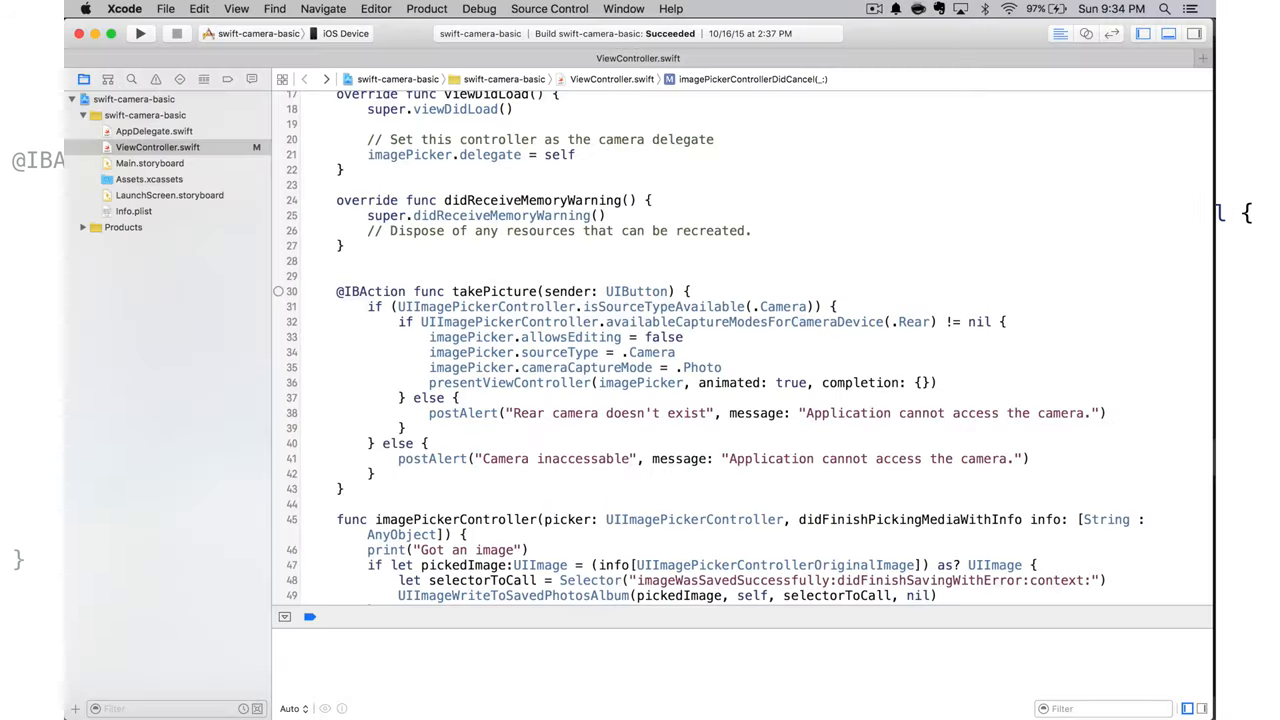
{"action": "key", "text": "cmd"}
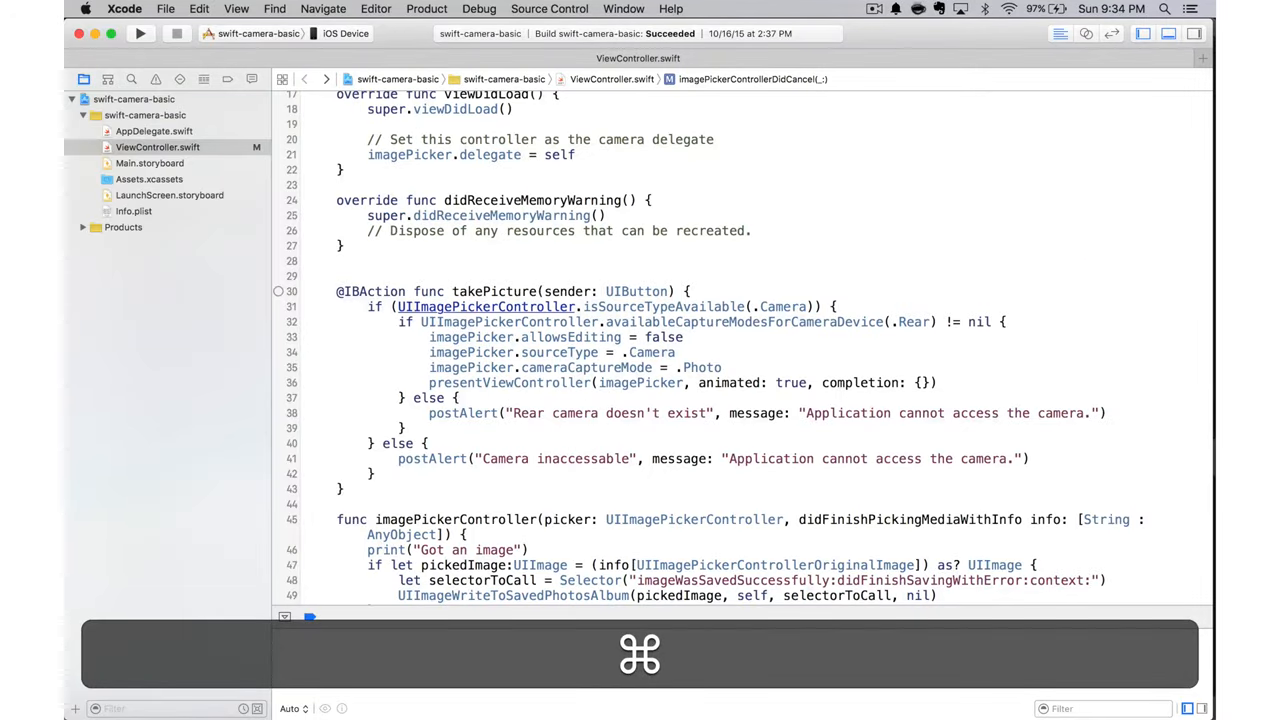
{"action": "left_click", "coordinate": [488, 306]}
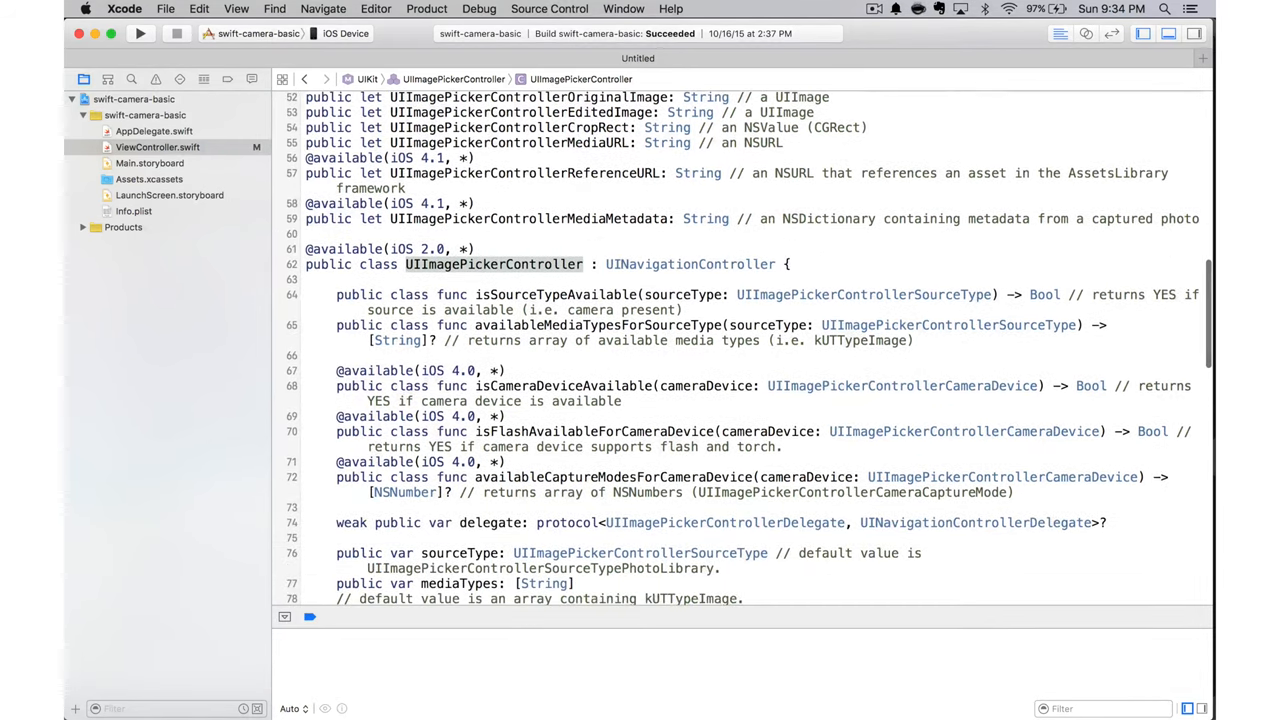
- Scroll through the UIImagePickerController header before returning to the ViewController declaration
{"action": "scroll", "scroll_direction": "down", "scroll_amount": 3}
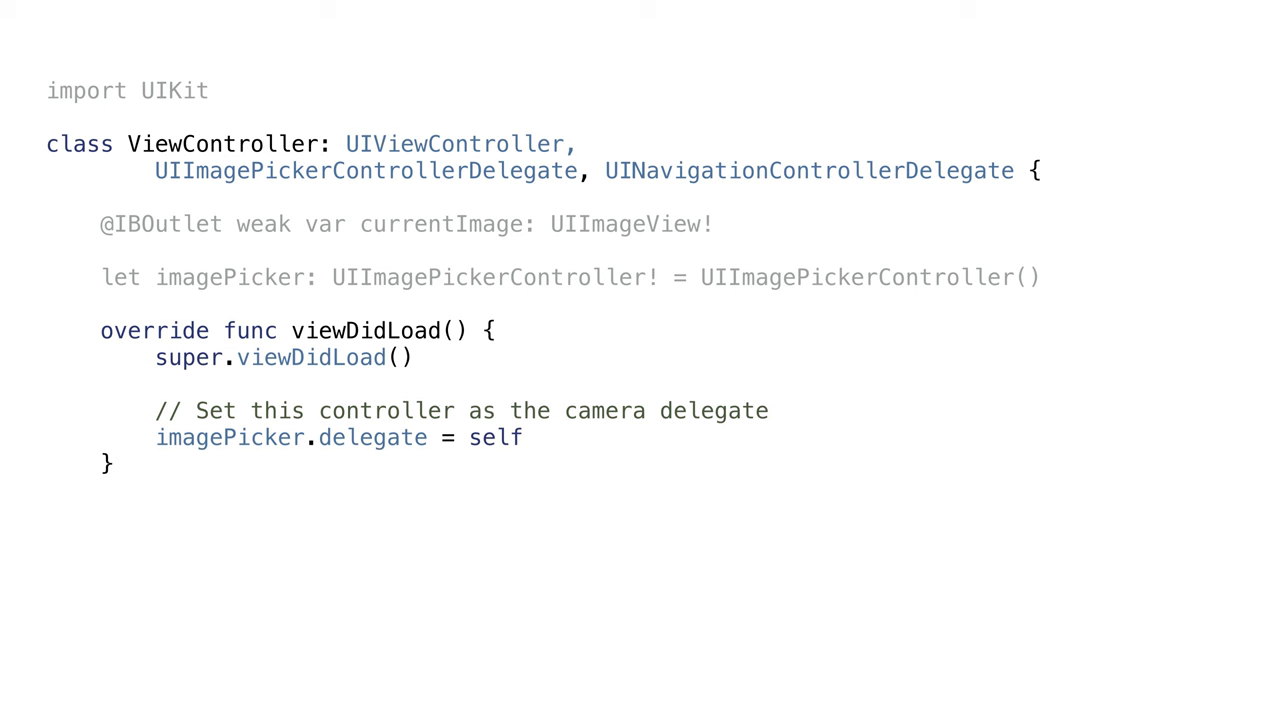
- Underline UIImagePickerControllerDelegate and UINavigationControllerDelegate in the class declaration
{"action": "left_click_drag", "start_coordinate": [130, 184], "coordinate": [630, 200]}
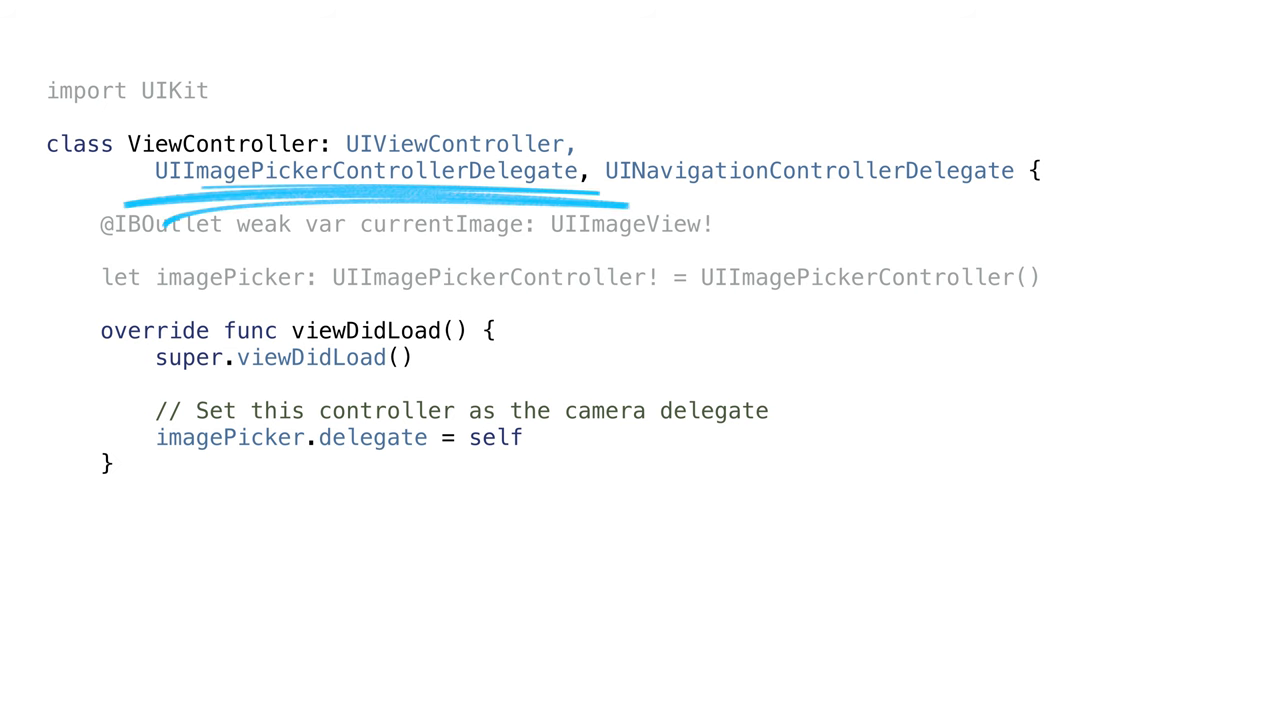
{"action": "left_click_drag", "start_coordinate": [600, 184], "coordinate": [1050, 204]}
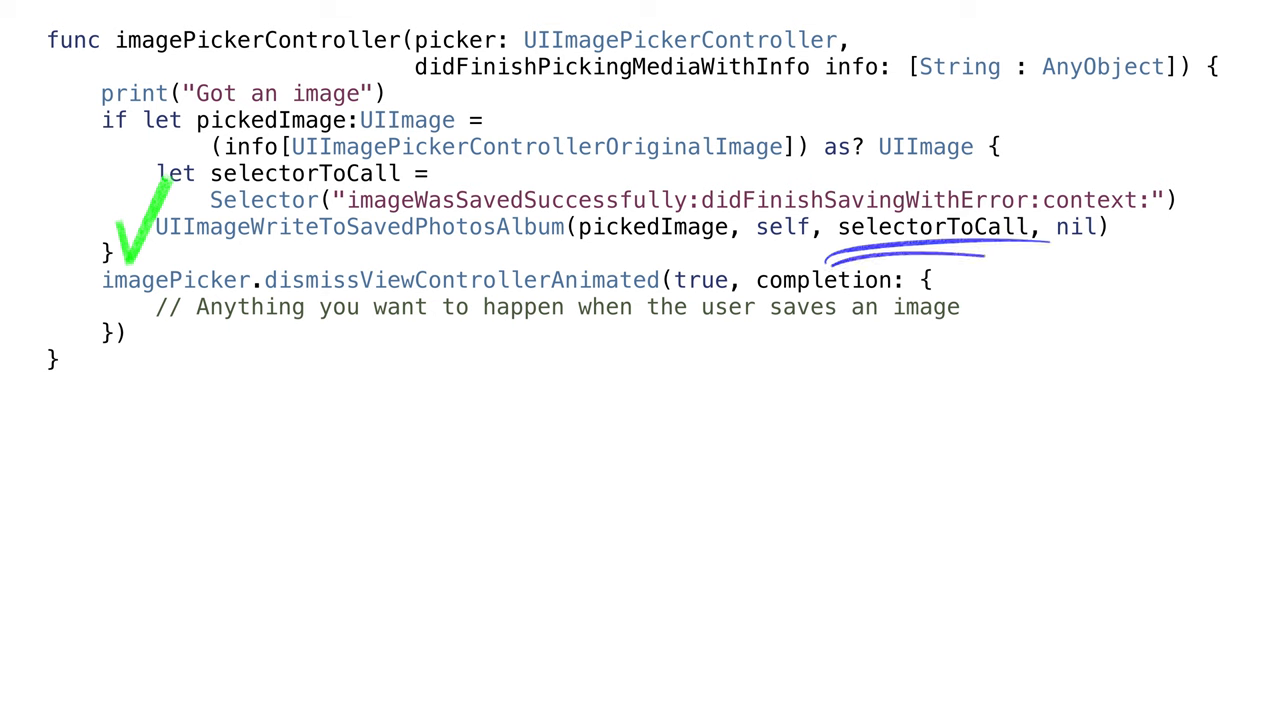
- Mark selectorToCall, add func imageWasSavedSuccessfully(image:didFinishSavingWithError:) and link the selector to it
{"action": "left_click_drag", "start_coordinate": [220, 318], "coordinate": [630, 318]}
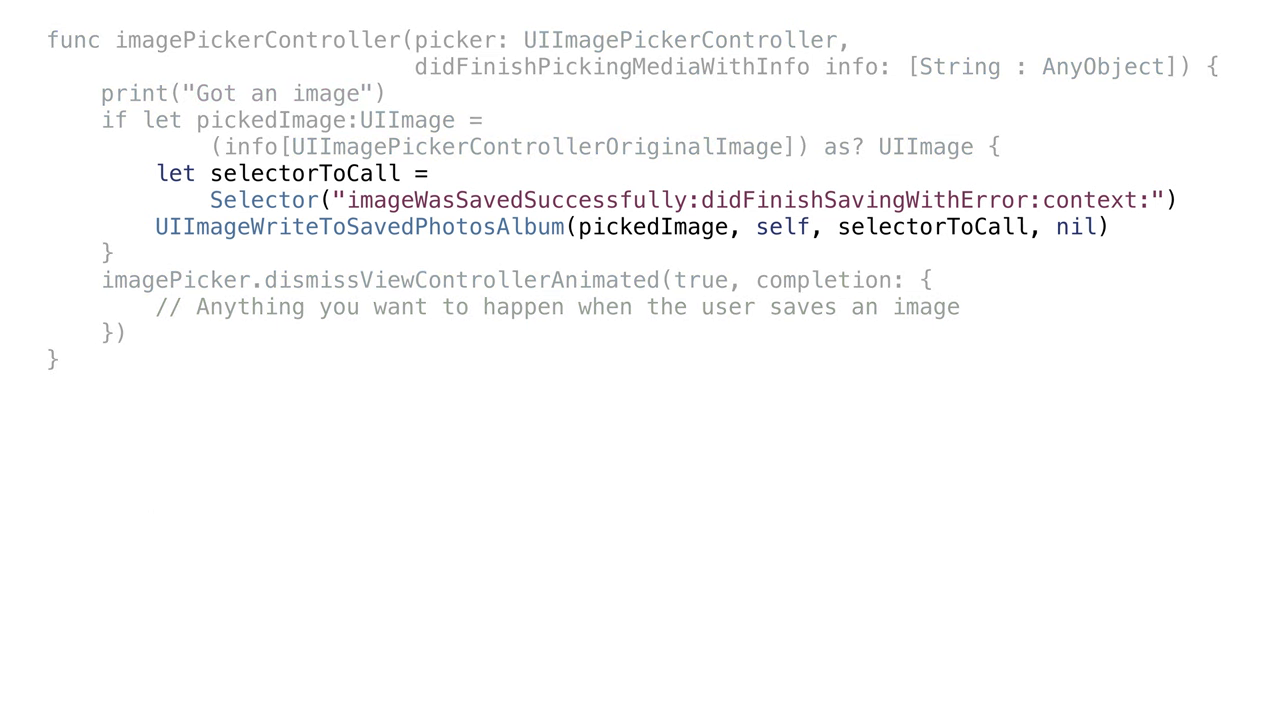
{"action": "type", "text": "func imageWasSavedSuccessfully(image: UIImage, didFinishSavingWithError error: NSError!, context: UnsafeMutablePointer<()>){"}
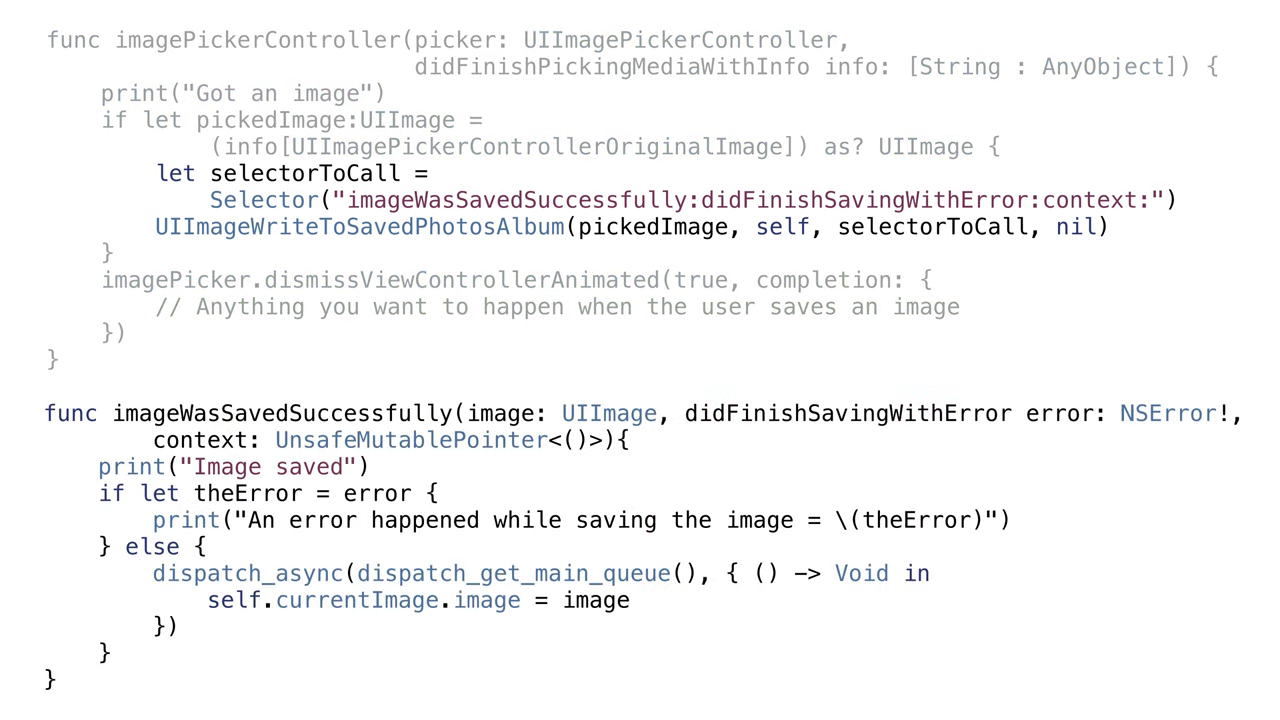
{"action": "left_click_drag", "start_coordinate": [130, 180], "coordinate": [90, 410]}
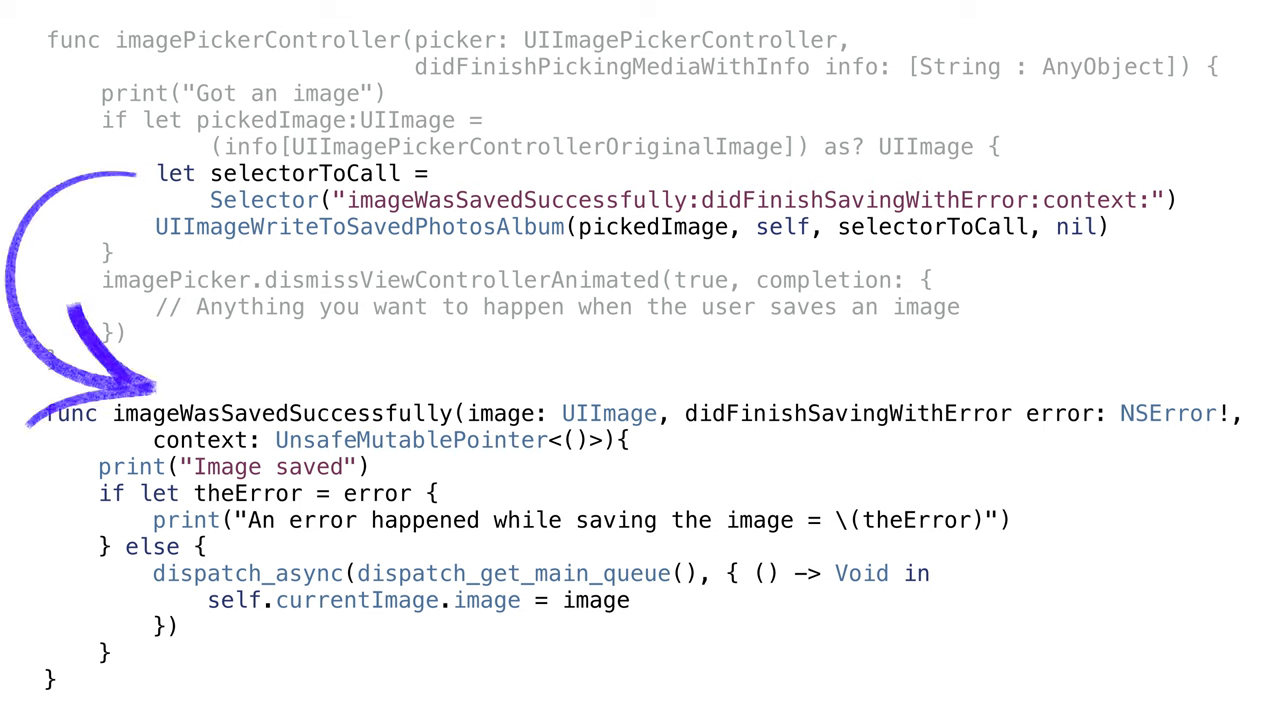